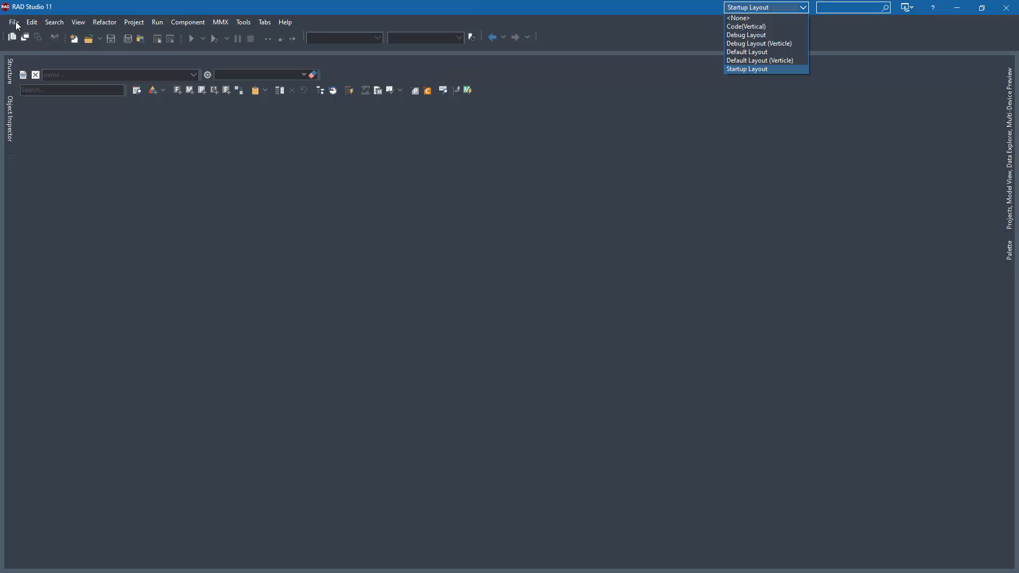
- Dismiss the desktop layout list and show the File > New project types
{"action": "left_click", "coordinate": [765, 68]}
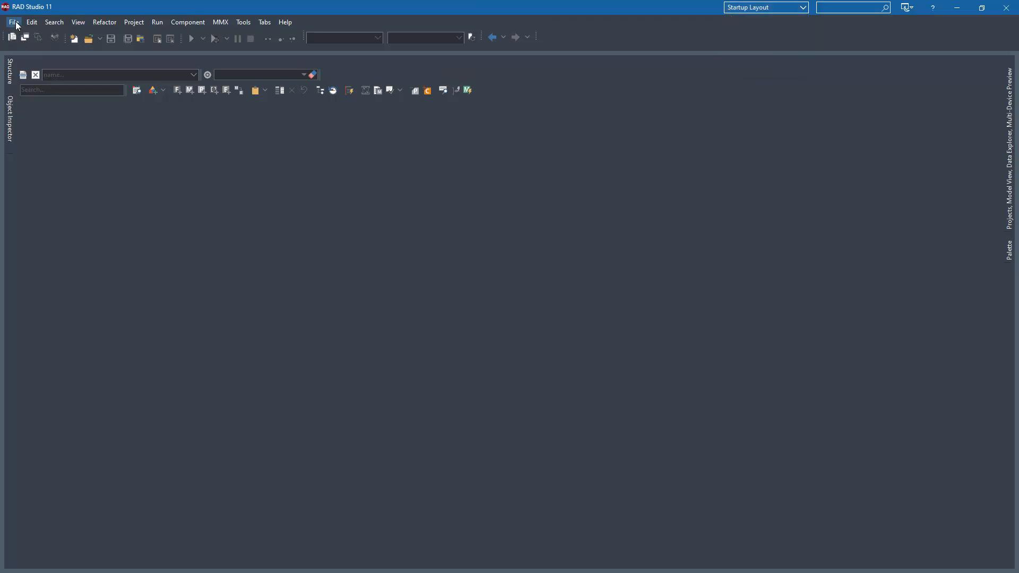
{"action": "left_click", "coordinate": [158, 21]}
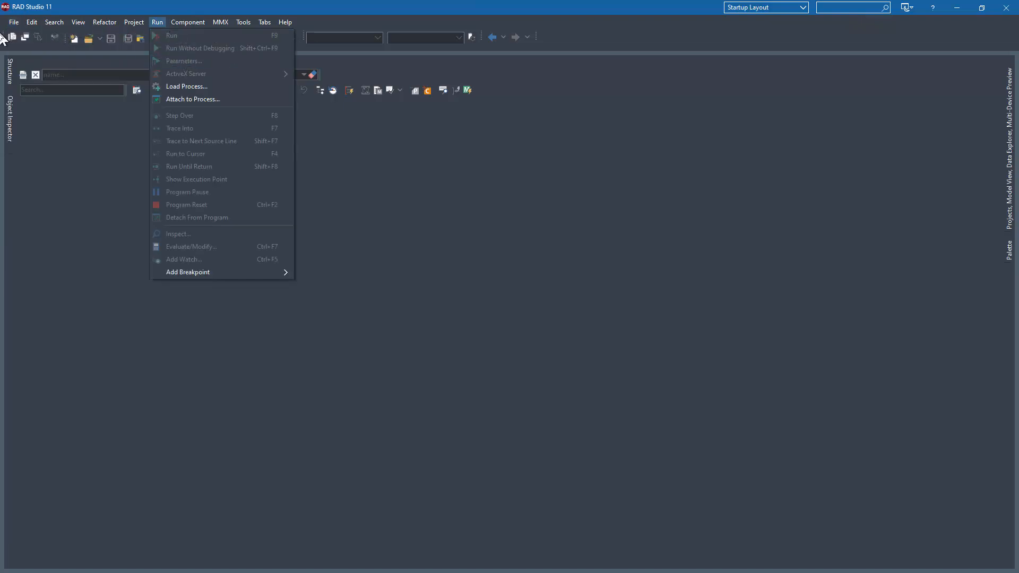
{"action": "left_click", "coordinate": [13, 21]}
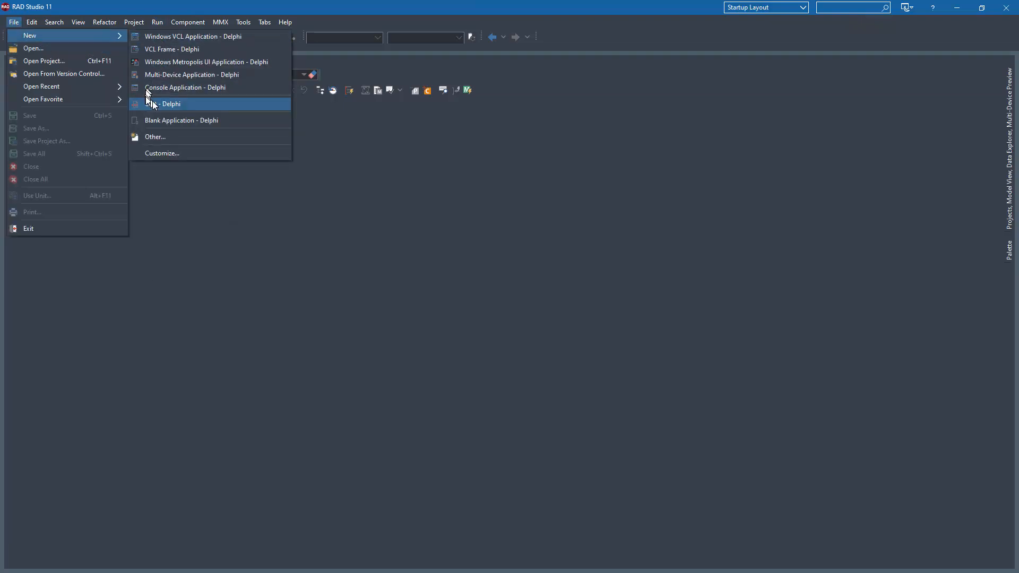
- Create a Delphi console application (Project8) and add System.JSON.Serializers to its uses clause
{"action": "left_click", "coordinate": [185, 104]}
{"action": "type", "text": "System.JSON.Serializers"}
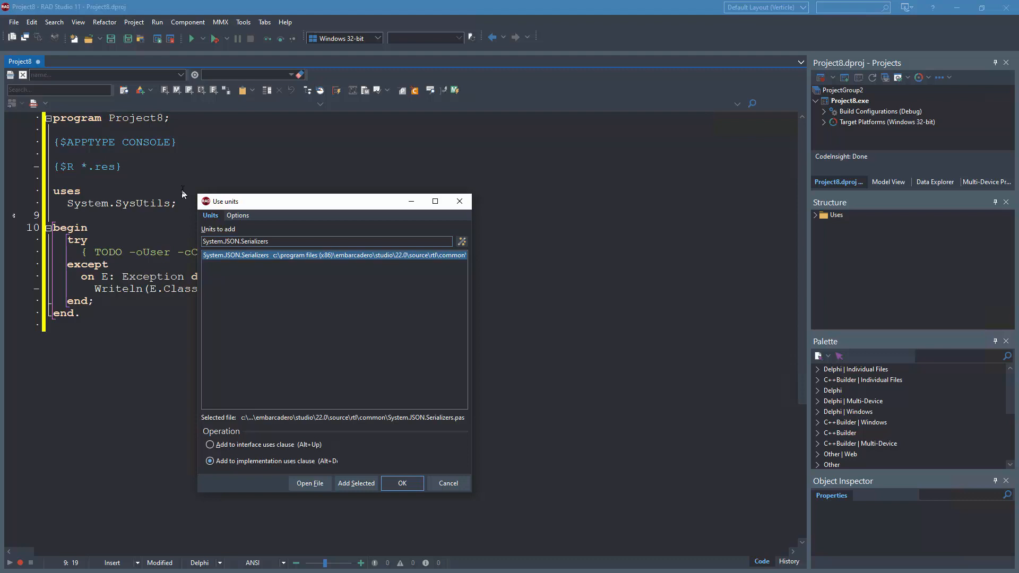
{"action": "left_click", "coordinate": [401, 483]}
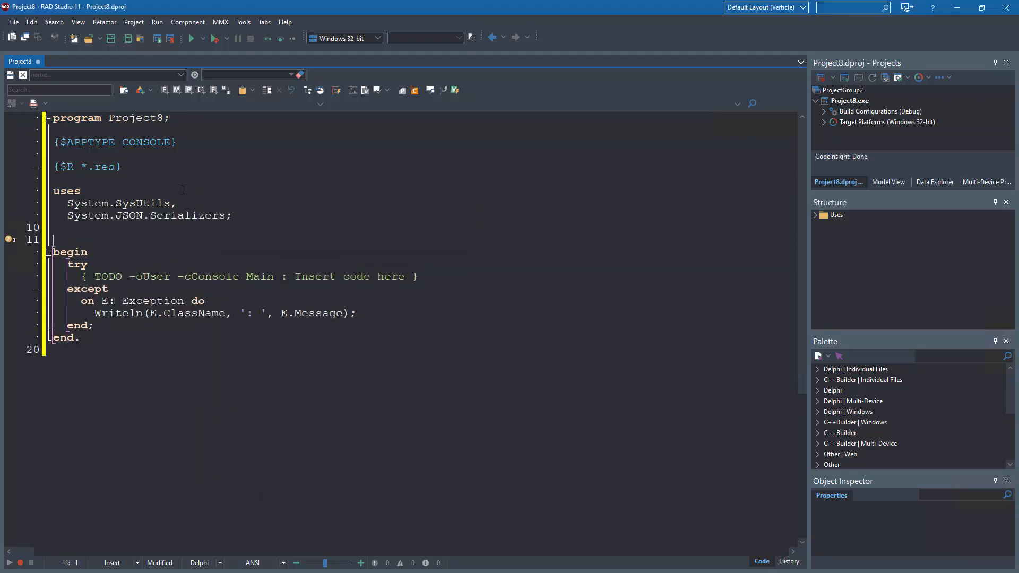
- Declare TMyRecord = record with Name: String, Date: TDateTime, Money: Double, Years: Integer
{"action": "type", "text": "type"}
{"action": "type", "text": "ye"}
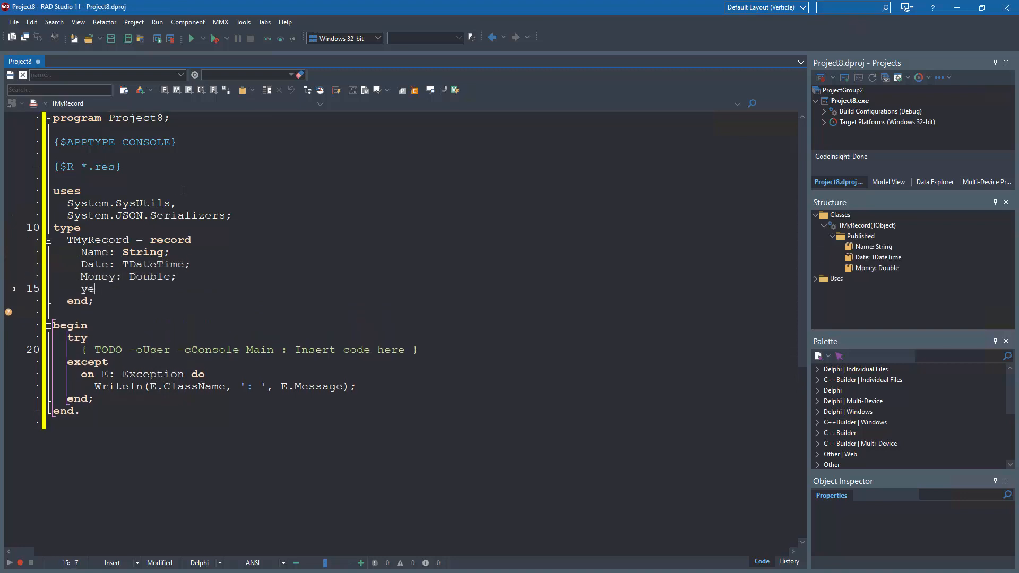
{"action": "type", "text": "ars: Integer;"}
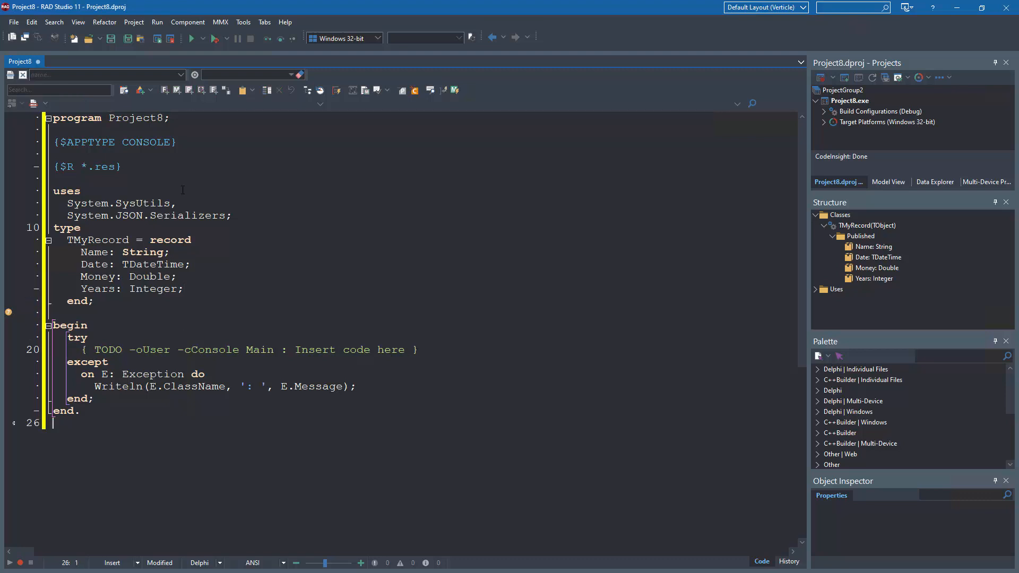
- Replace the TODO comment with var lSerializer := TJsonSerializer.Create and a try/finally that calls FreeAndNil(lSerializer)
{"action": "left_click", "coordinate": [83, 349]}
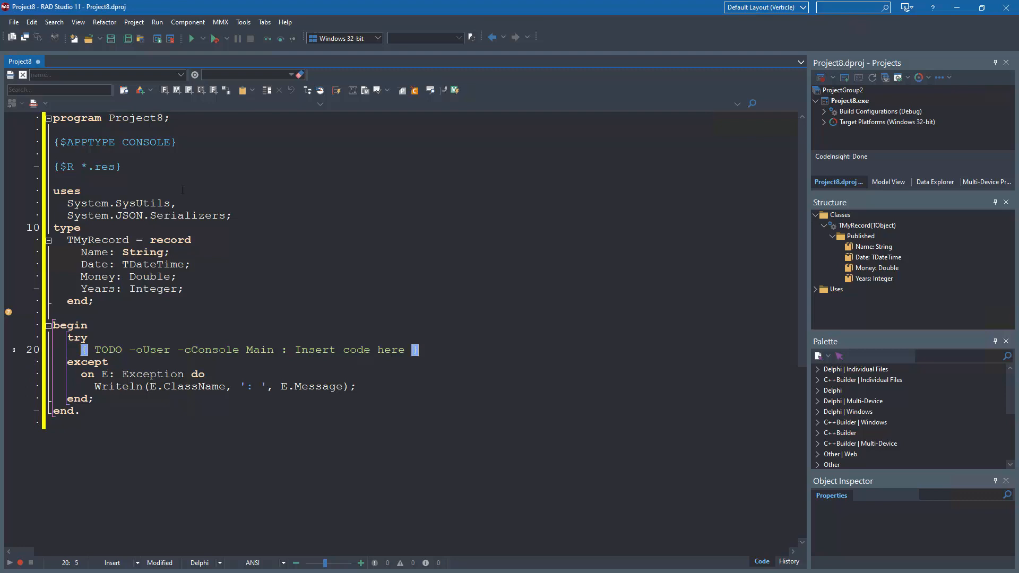
{"action": "key", "text": "Delete"}
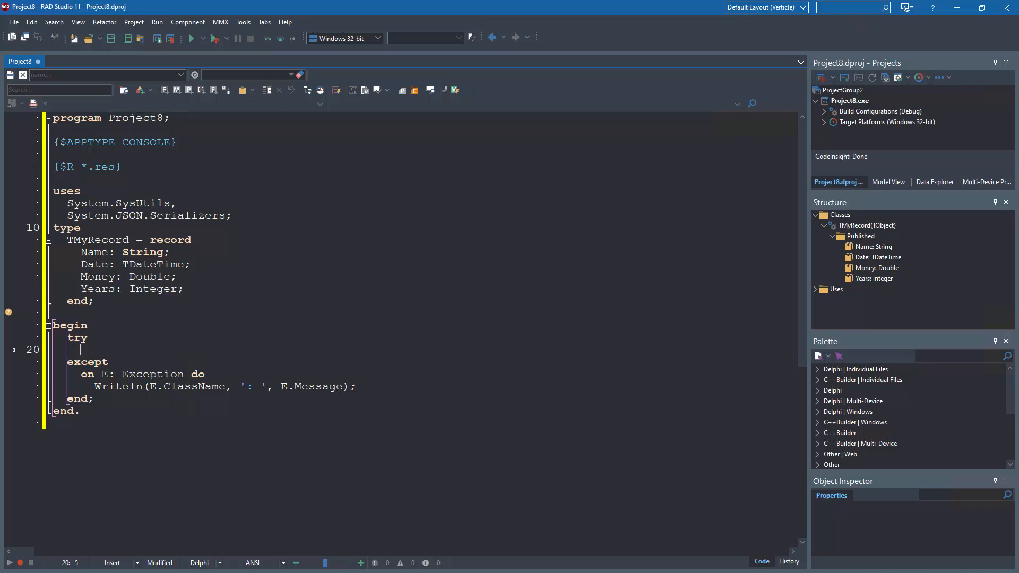
{"action": "type", "text": "var lSerializer := TJsonSerializer.Create;"}
{"action": "type", "text": "FreeAndNil(lSerializer);"}
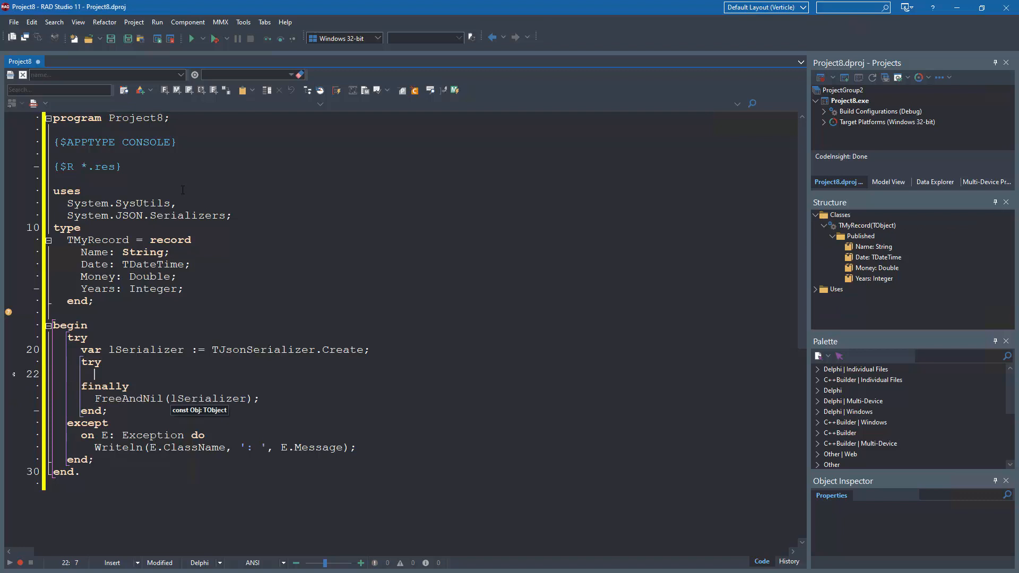
- Write Writeln(lSerializer.Serialize(lMyRecord)), declare lMyRecord: TMyRecord with Name 'Jim', and begin Date := EncodeDate(
{"action": "type", "text": "Writeln(lSerializer."}
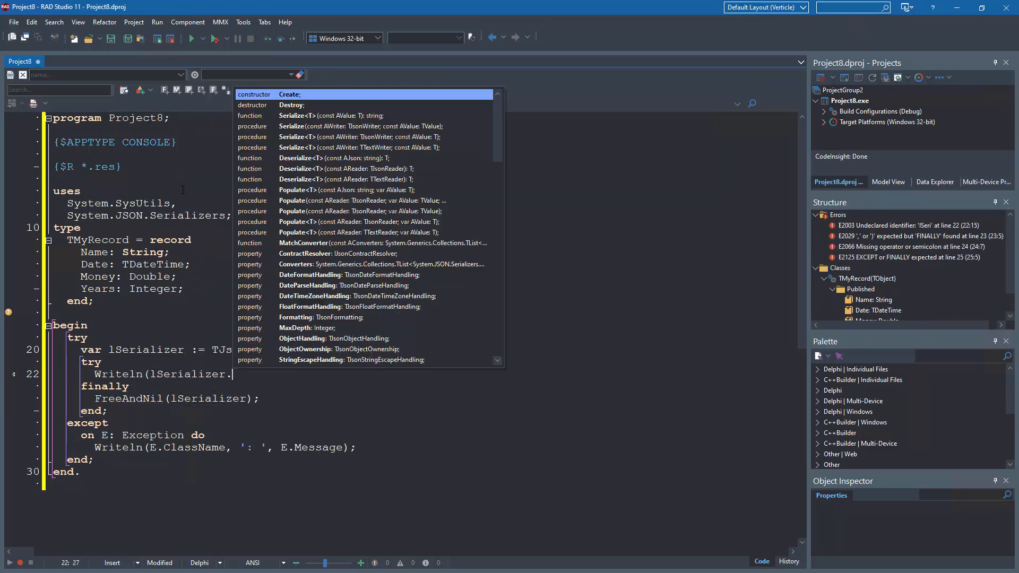
{"action": "type", "text": "Serialize(M"}
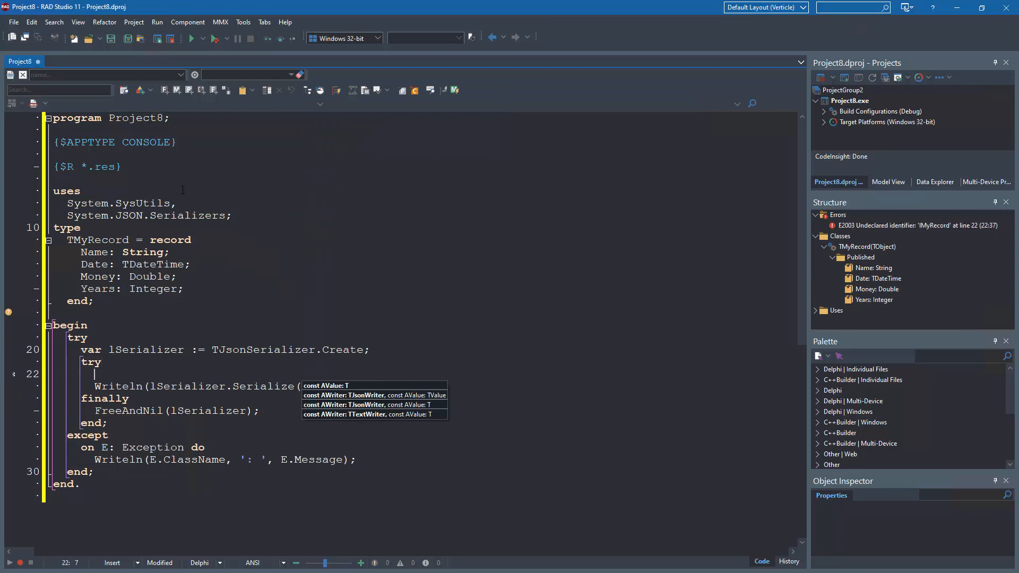
{"action": "type", "text": "var lMyRecord: TMyRecord;"}
{"action": "type", "text": "lMyRecord.Name := 'Jim';"}
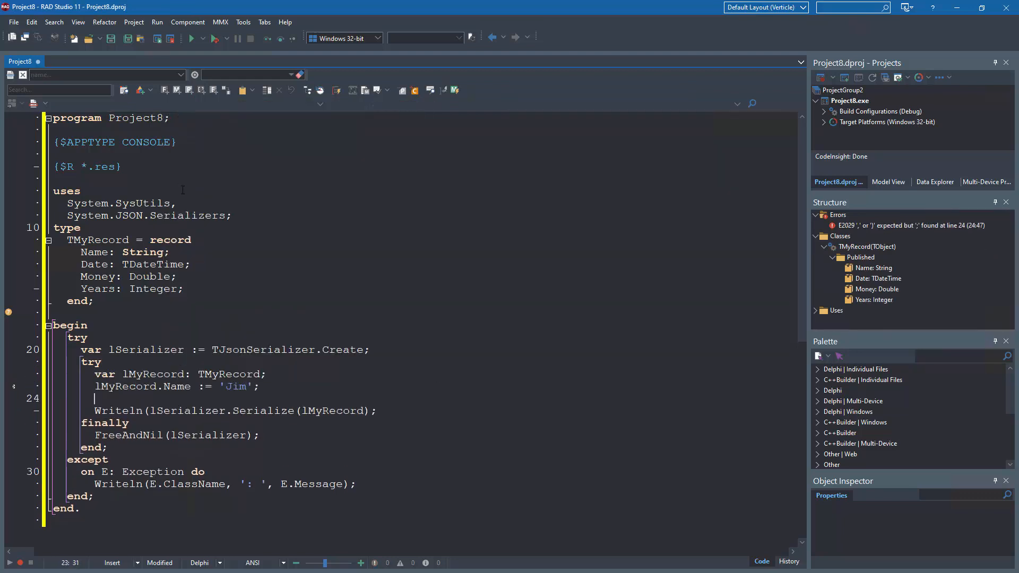
{"action": "type", "text": "Date := EncodeDate("}
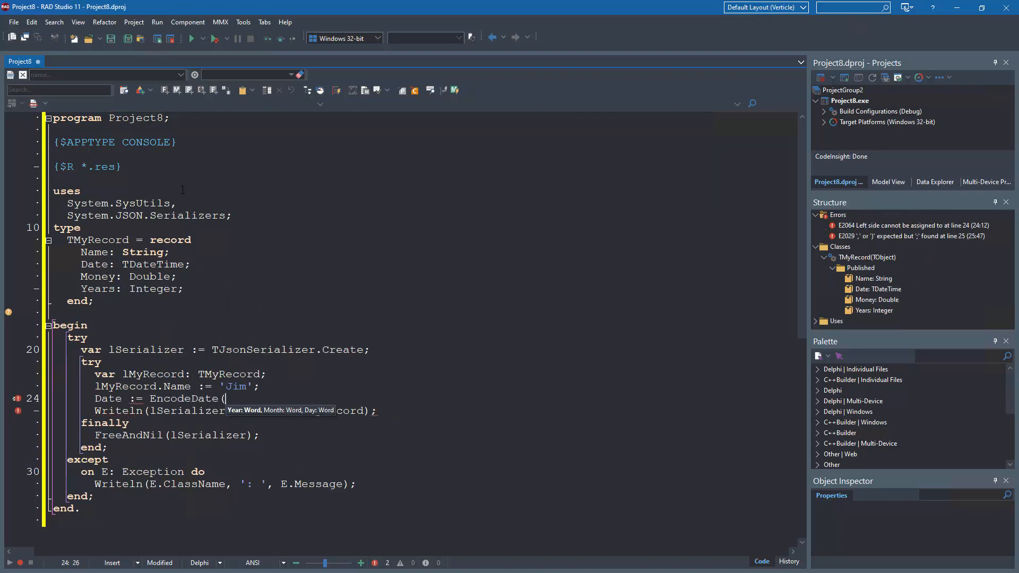